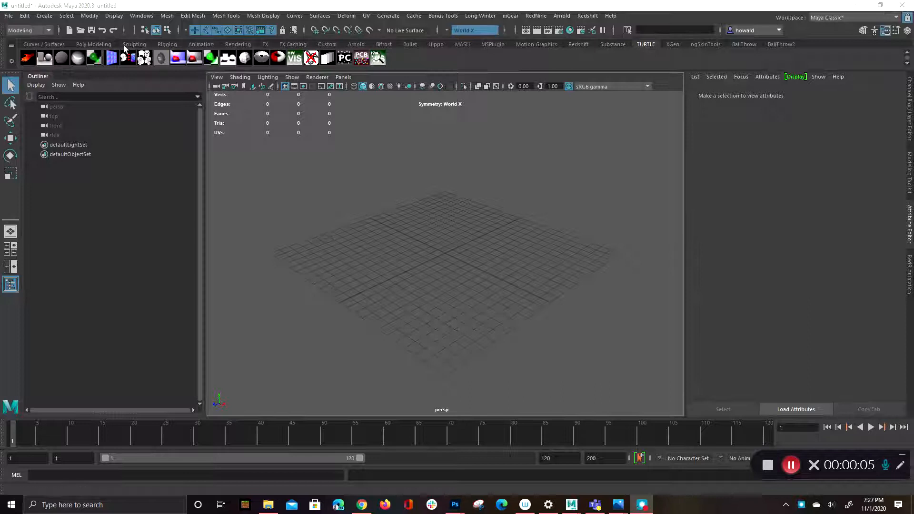
Draw the joint chain from the Rigging shelf and deselect it
{"action": "left_click", "coordinate": [167, 44]}
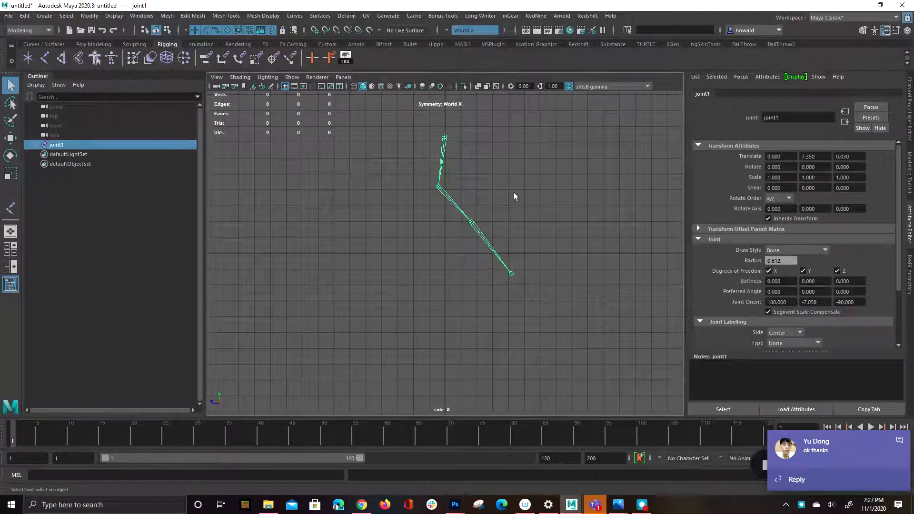
{"action": "left_click", "coordinate": [574, 190]}
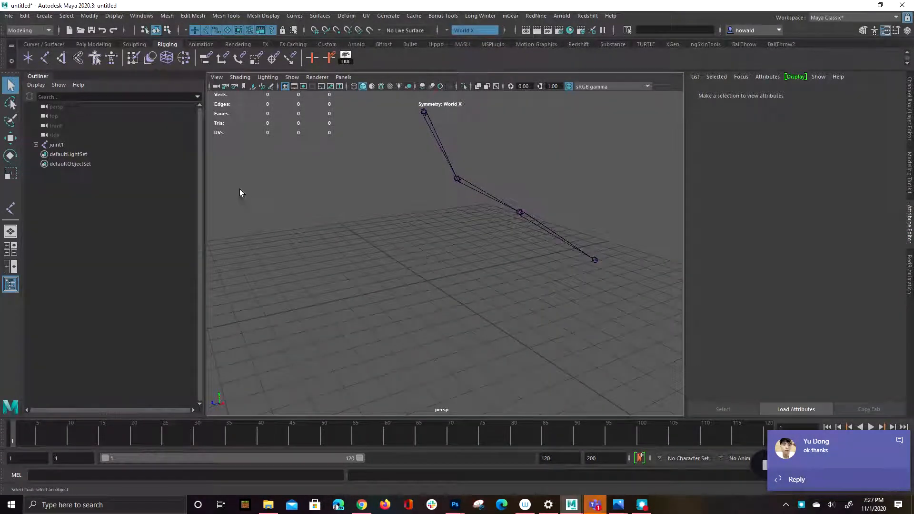
Create a NURBS circle and group it twice with Ctrl+G
{"action": "left_click", "coordinate": [43, 45]}
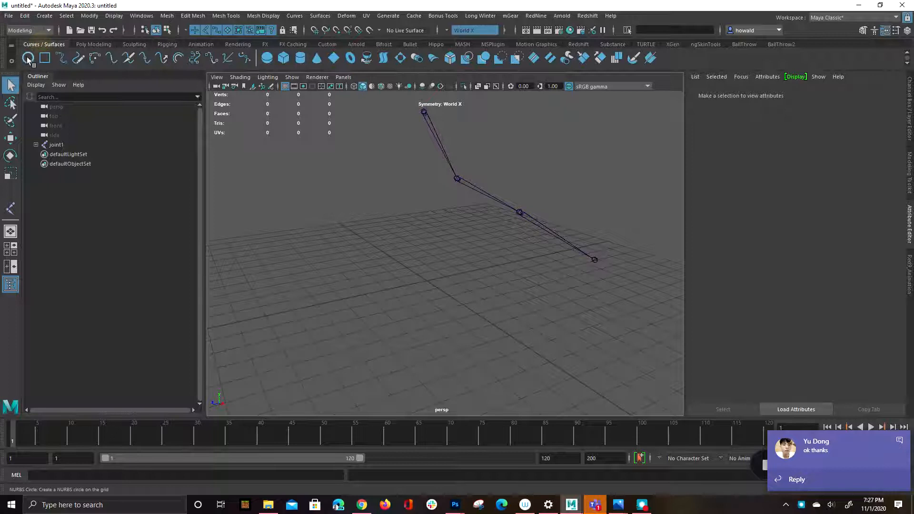
{"action": "left_click", "coordinate": [27, 57]}
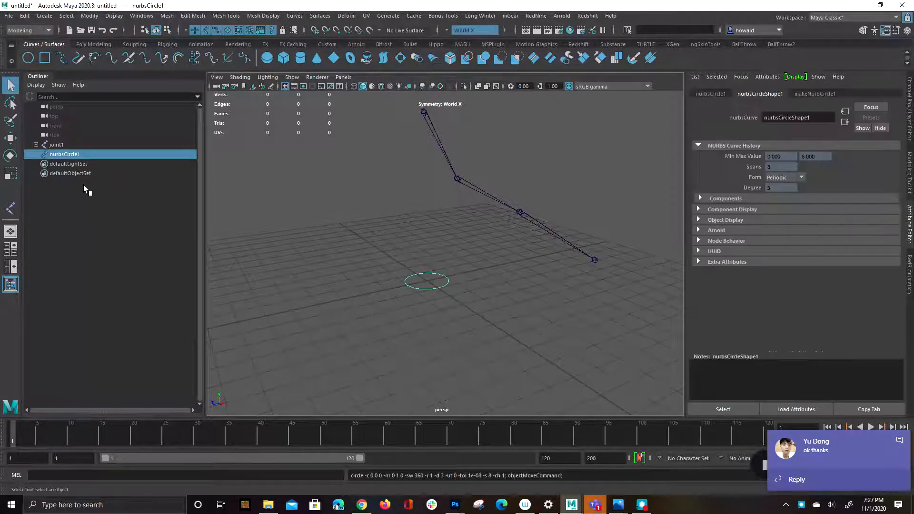
{"action": "key", "text": "ctrl+g"}
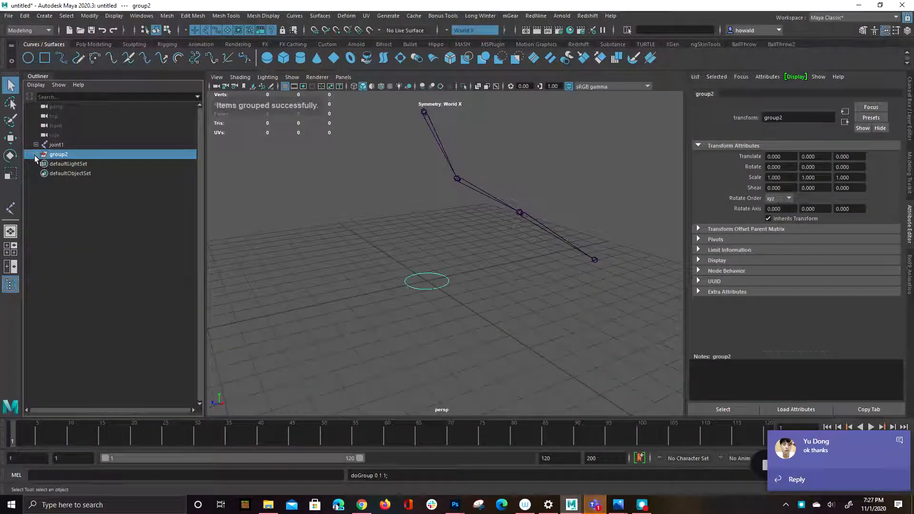
{"action": "left_click", "coordinate": [37, 154]}
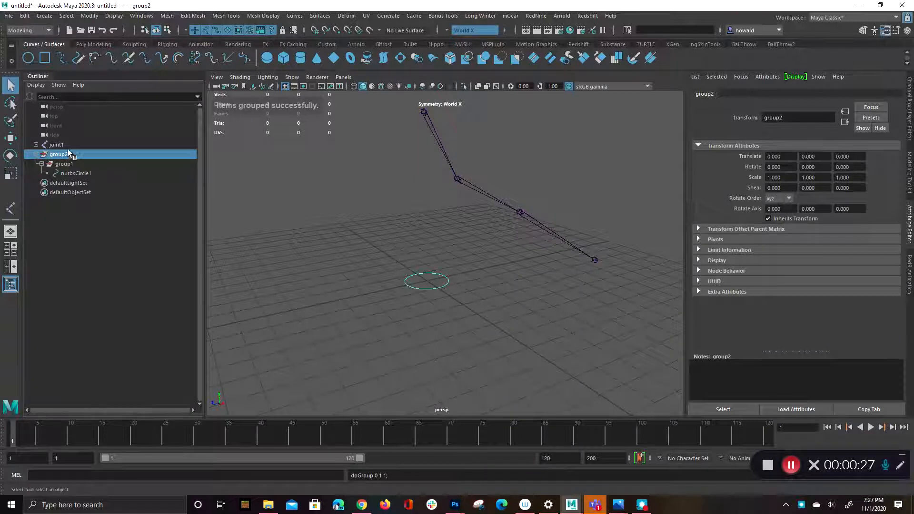
Rename the outer group Connect_grp and the circle _ctl in the Outliner
{"action": "double_click", "coordinate": [60, 154]}
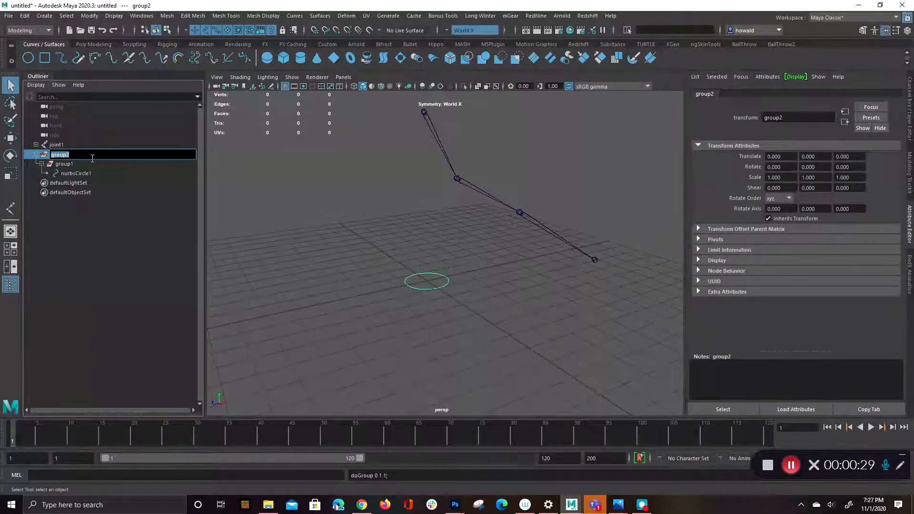
{"action": "type", "text": "con"}
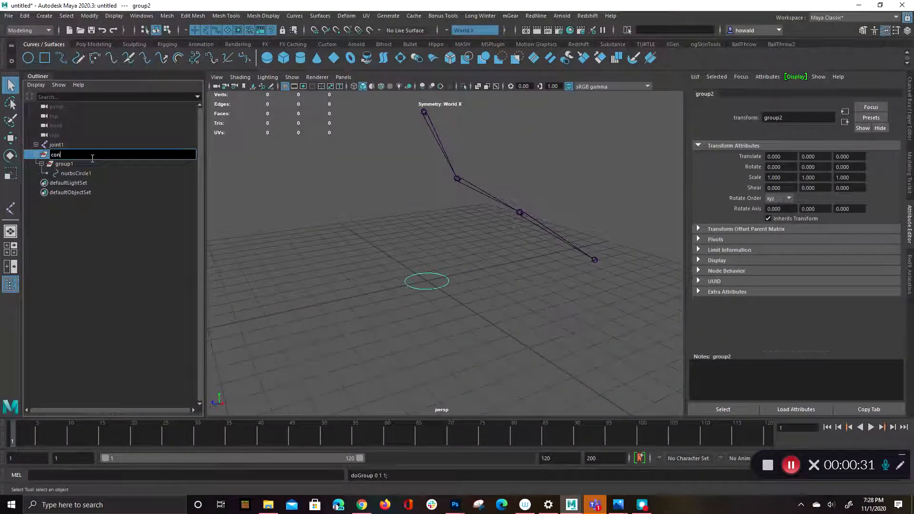
{"action": "type", "text": "Connect_grp"}
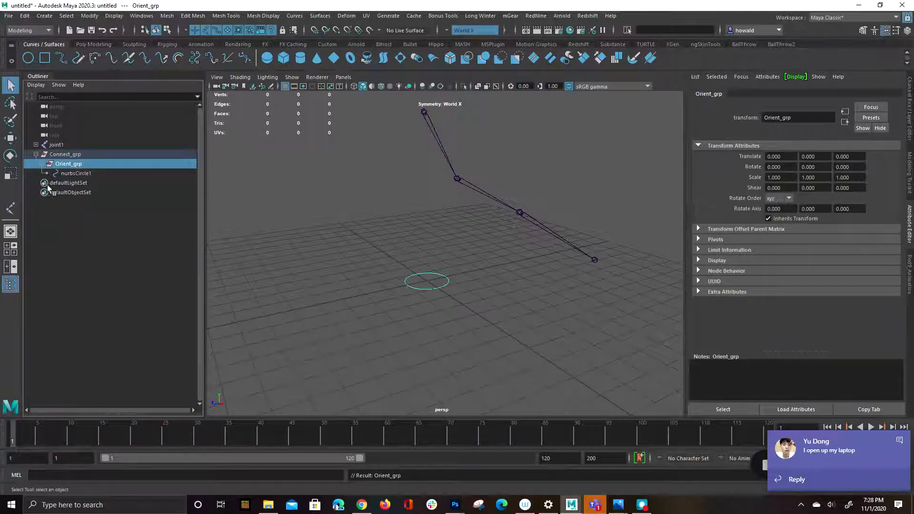
{"action": "double_click", "coordinate": [76, 174]}
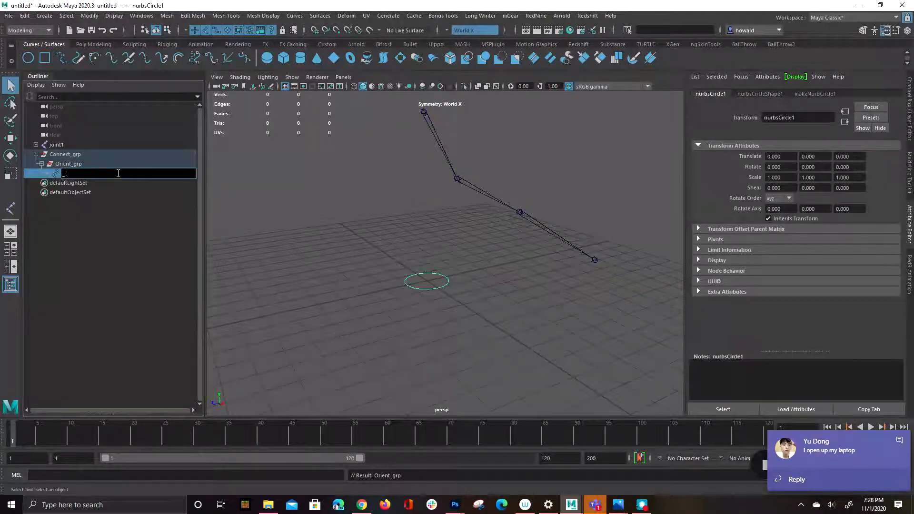
{"action": "type", "text": "_ctl"}
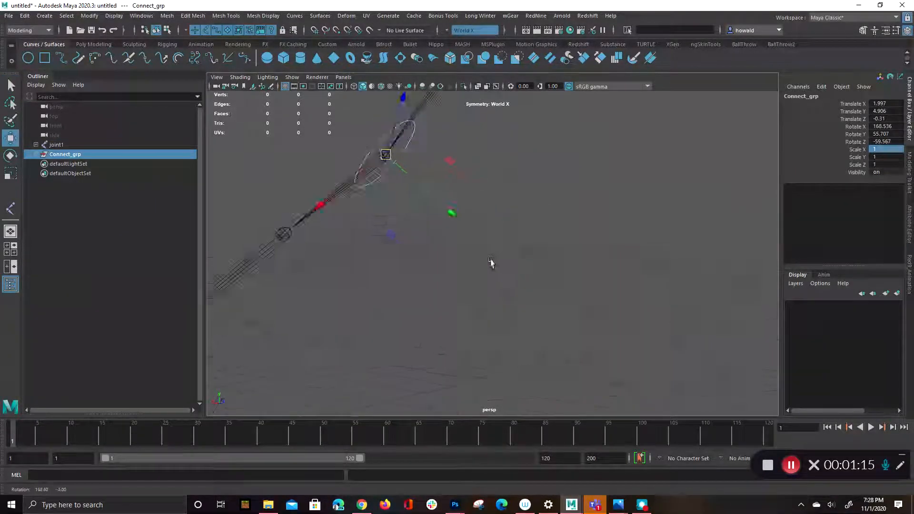
Inspect the aligned control and rotate _ctl 90 degrees to wrap the bone
{"action": "left_click_drag", "start_coordinate": [491, 262], "coordinate": [644, 262]}
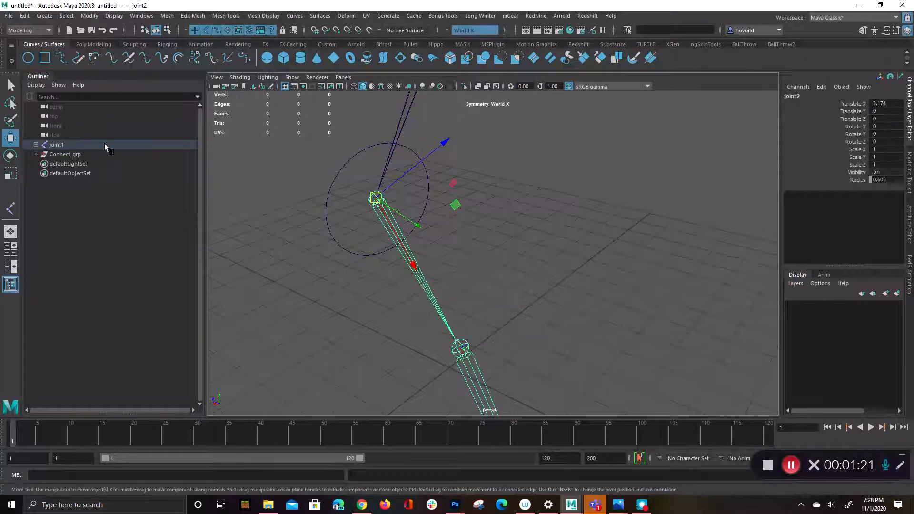
{"action": "left_click", "coordinate": [65, 154]}
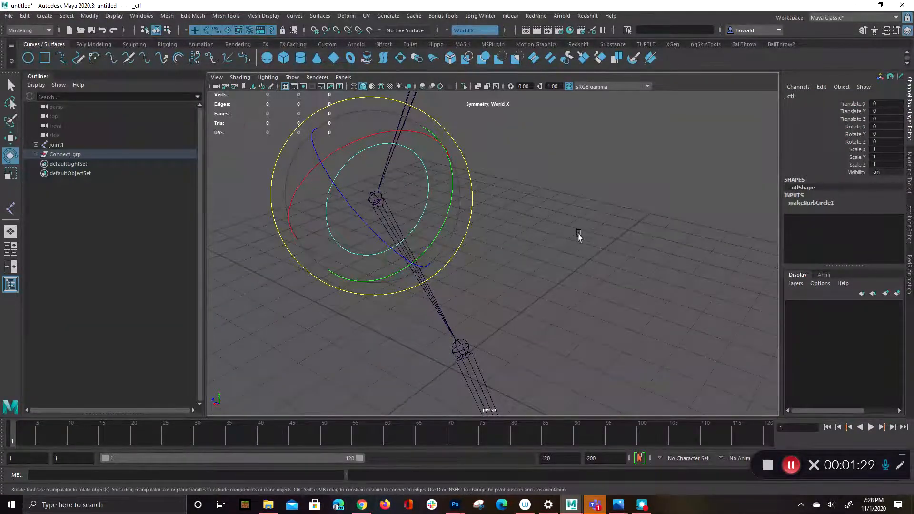
{"action": "left_click", "coordinate": [65, 154]}
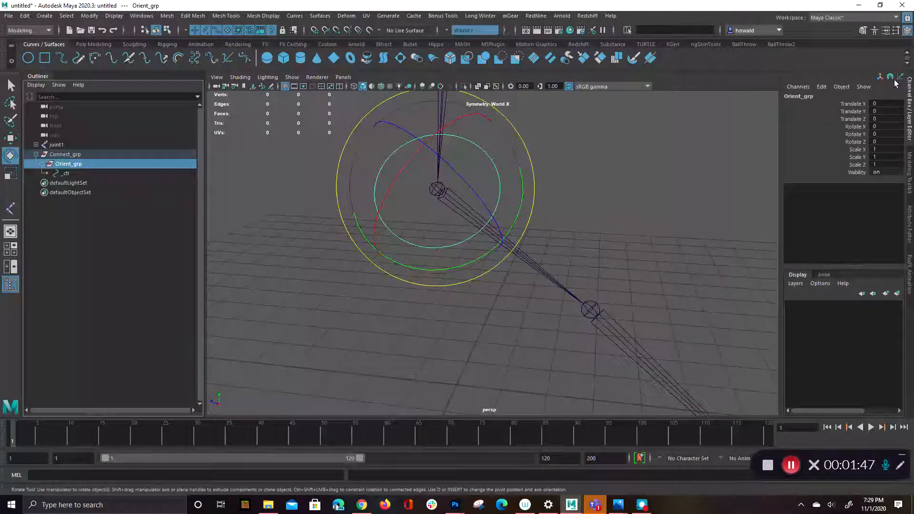
Duplicate Connect_grp into Connect_grp1 and Connect_grp2, placing each on its joint
{"action": "left_click", "coordinate": [62, 174]}
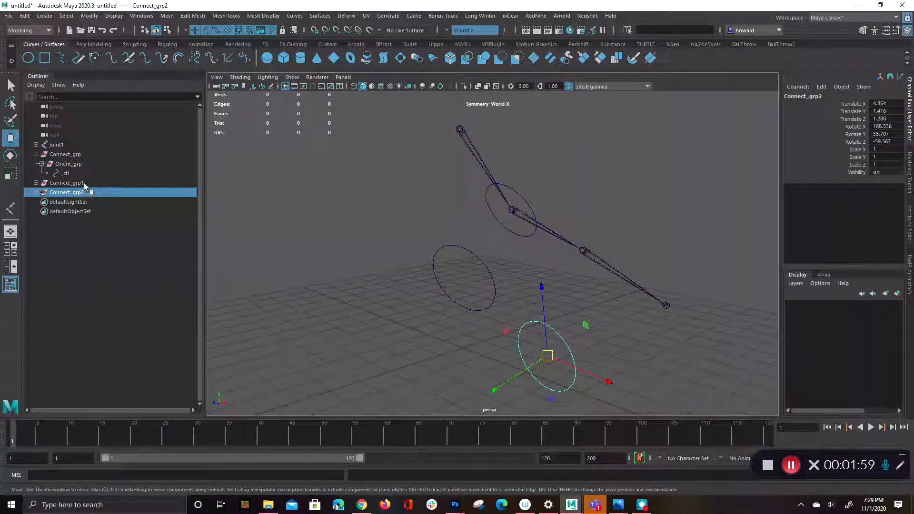
{"action": "left_click", "coordinate": [66, 182]}
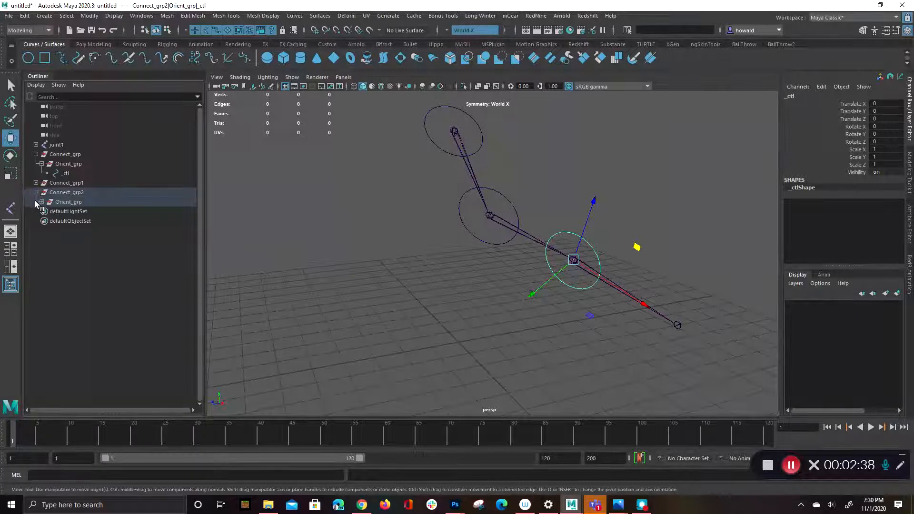
Parent Connect_grp2 under Connect_grp1's _ctl and Connect_grp1 under Connect_grp's _ctl
{"action": "left_click", "coordinate": [36, 182]}
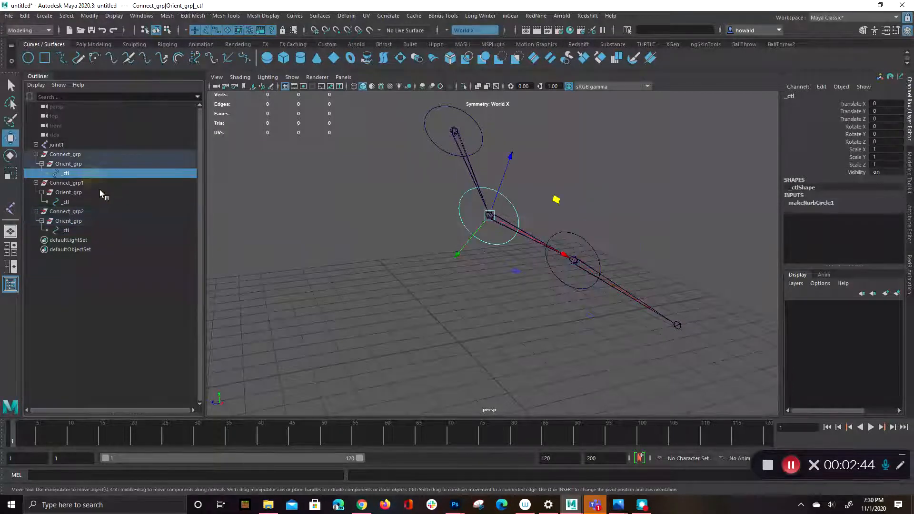
{"action": "left_click", "coordinate": [65, 211]}
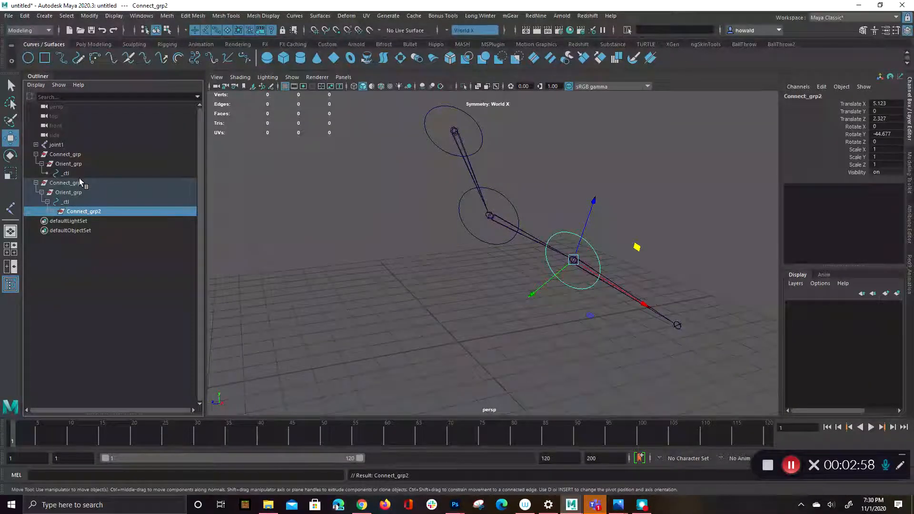
{"action": "left_click", "coordinate": [65, 183]}
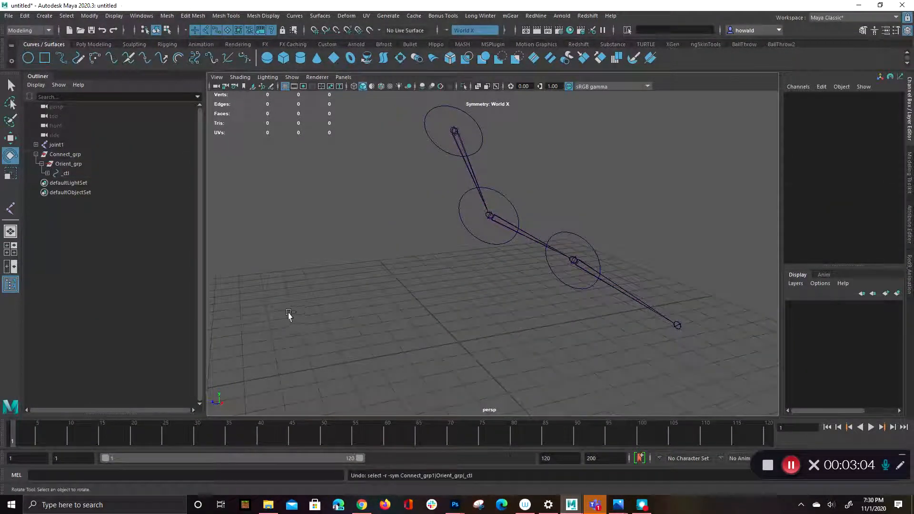
Undo the parenting, re-nest the groups under their controls, and rotate Connect_grp2's _ctl
{"action": "left_click", "coordinate": [66, 192]}
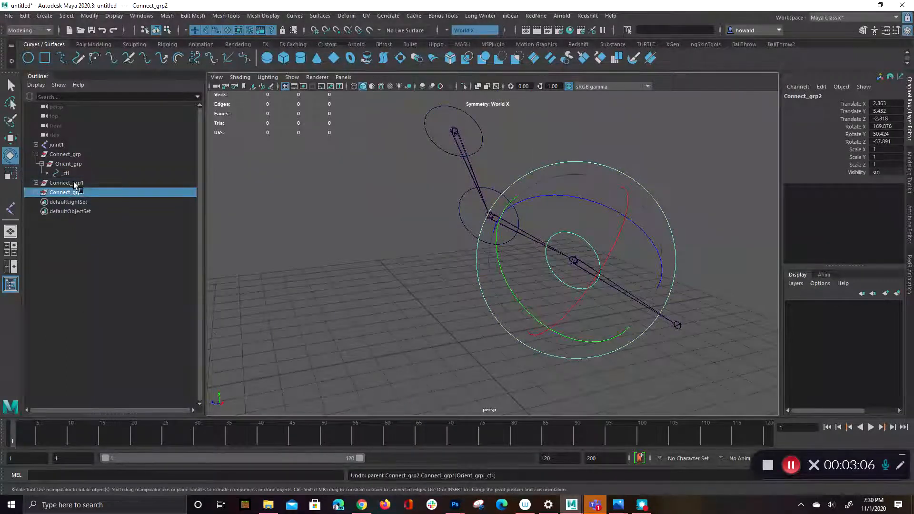
{"action": "left_click", "coordinate": [62, 174]}
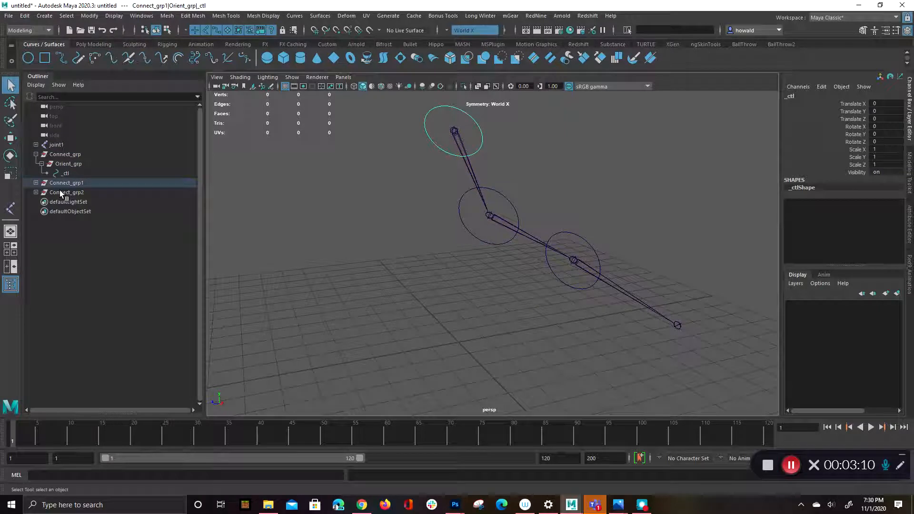
{"action": "left_click", "coordinate": [36, 182]}
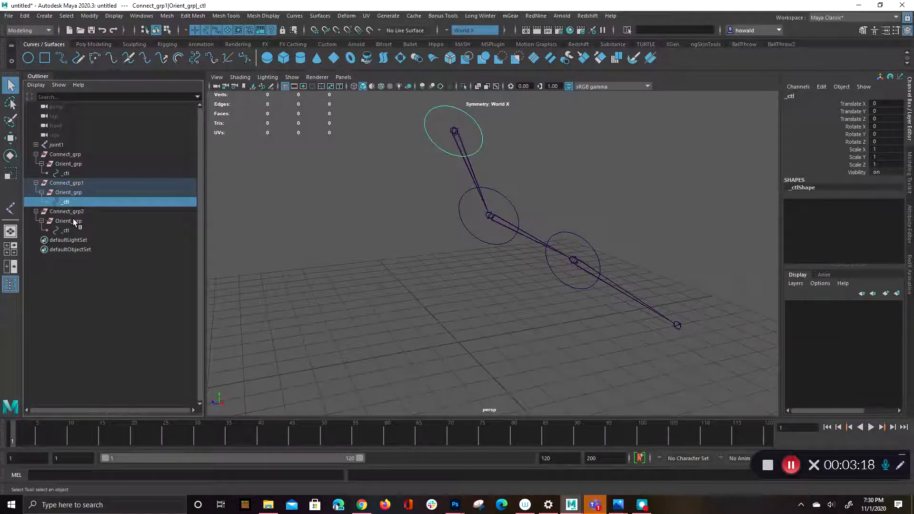
{"action": "left_click", "coordinate": [66, 211]}
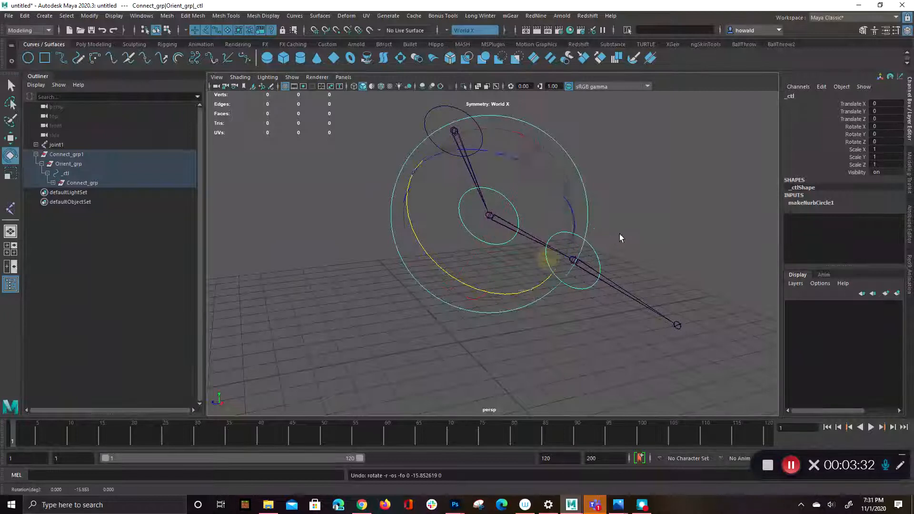
{"action": "left_click_drag", "start_coordinate": [621, 238], "coordinate": [564, 336]}
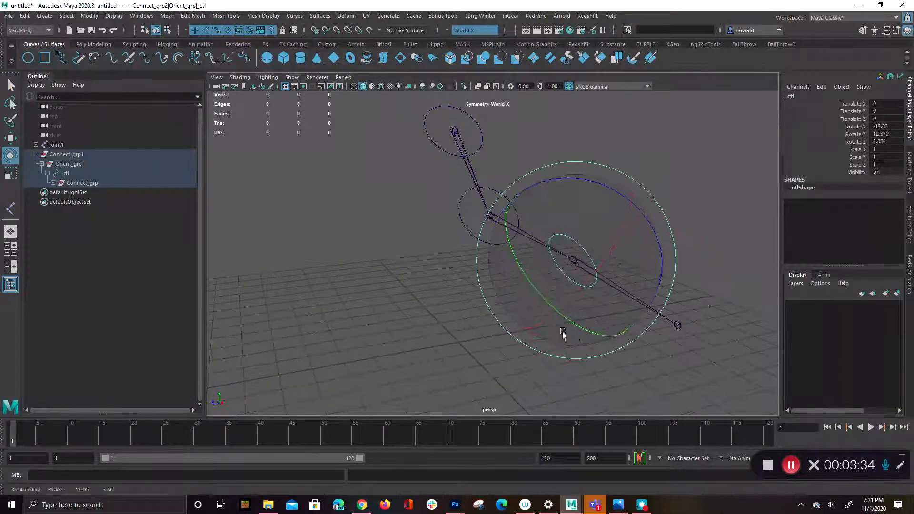